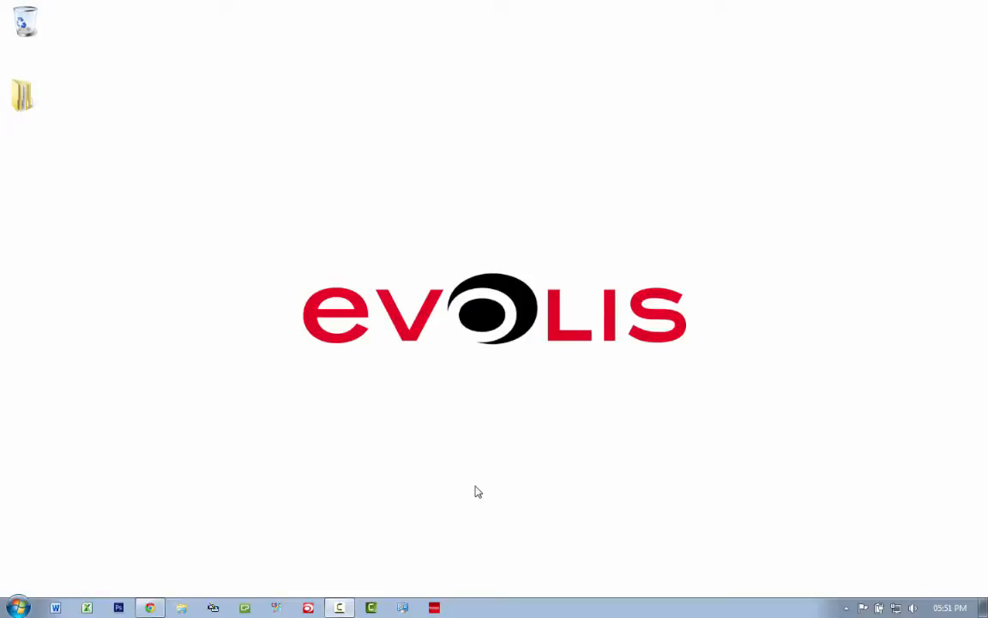
mouse_move(385, 342)
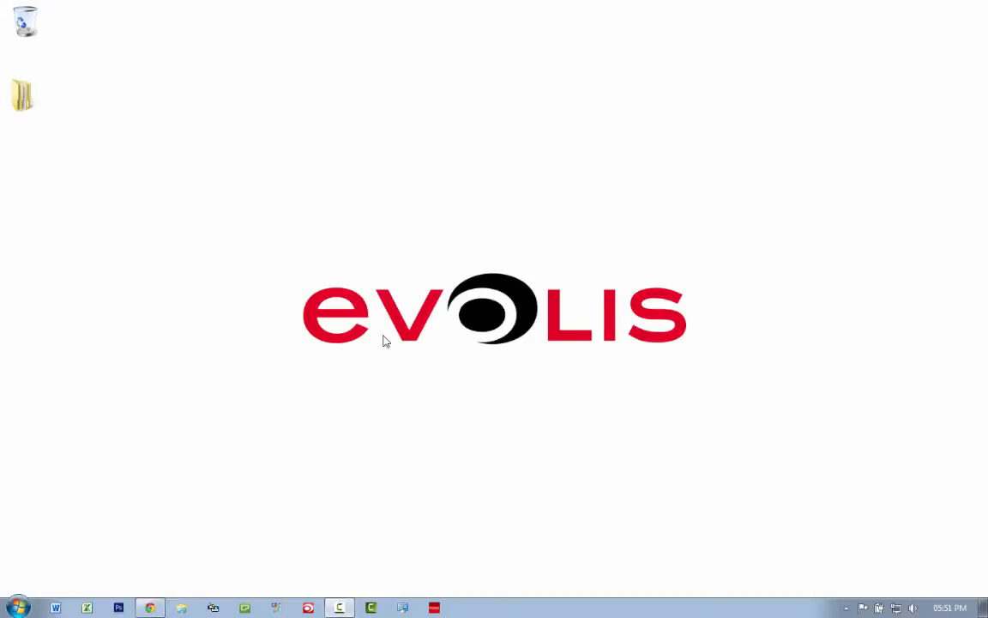
- Navigate Explorer from Computer into BOOTCAMP (C:) > Windows > System32 toward the spool folder
left_click(848, 607)
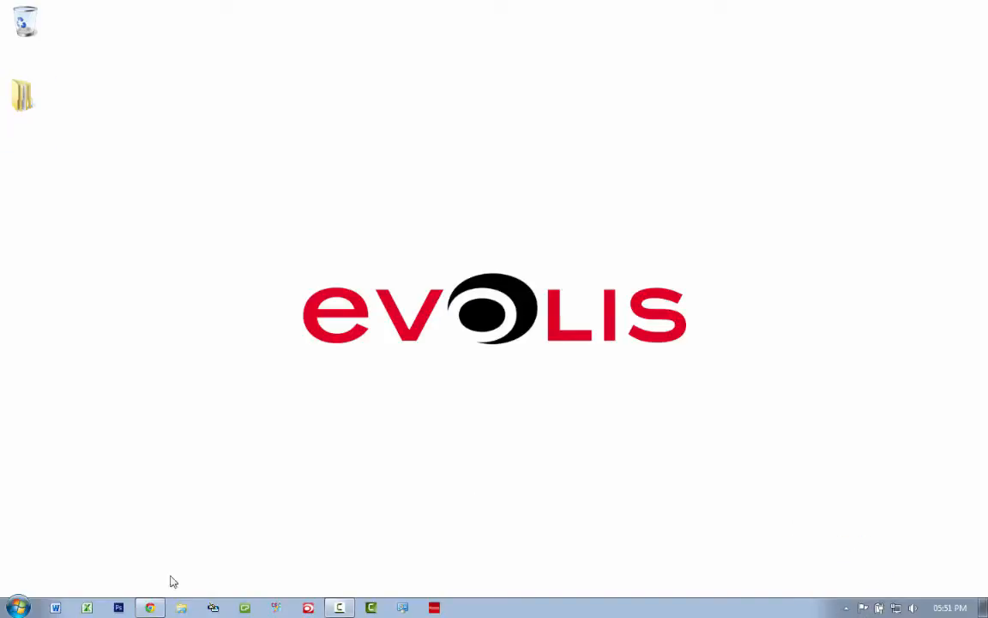
mouse_move(408, 401)
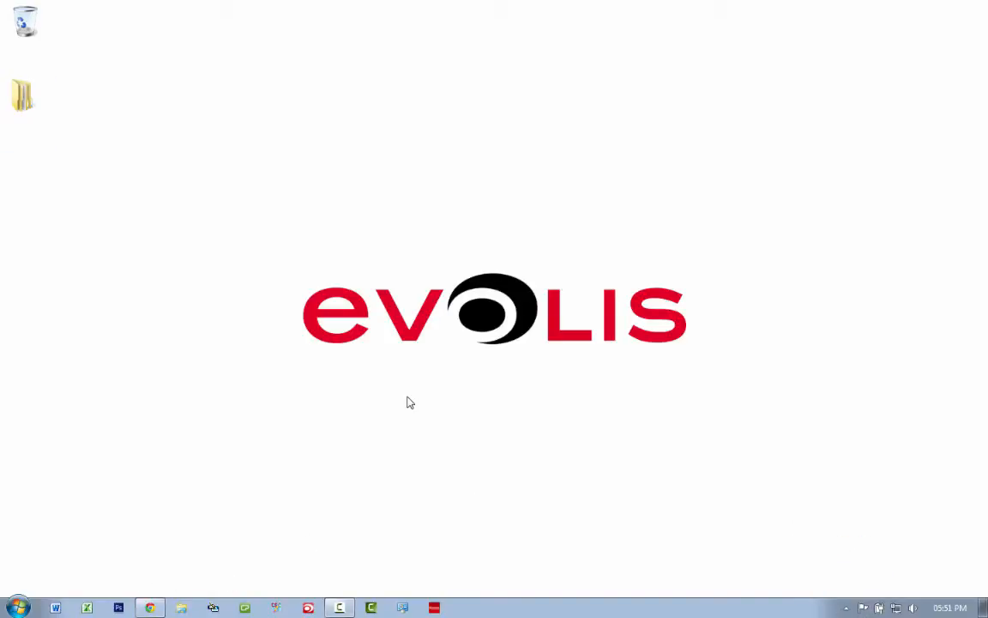
mouse_move(198, 502)
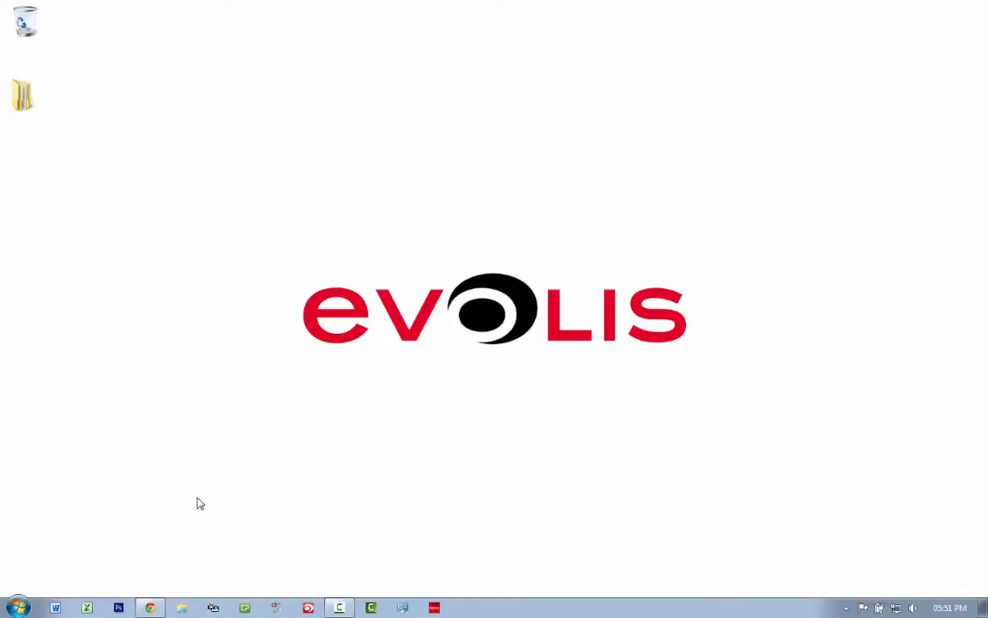
left_click(16, 608)
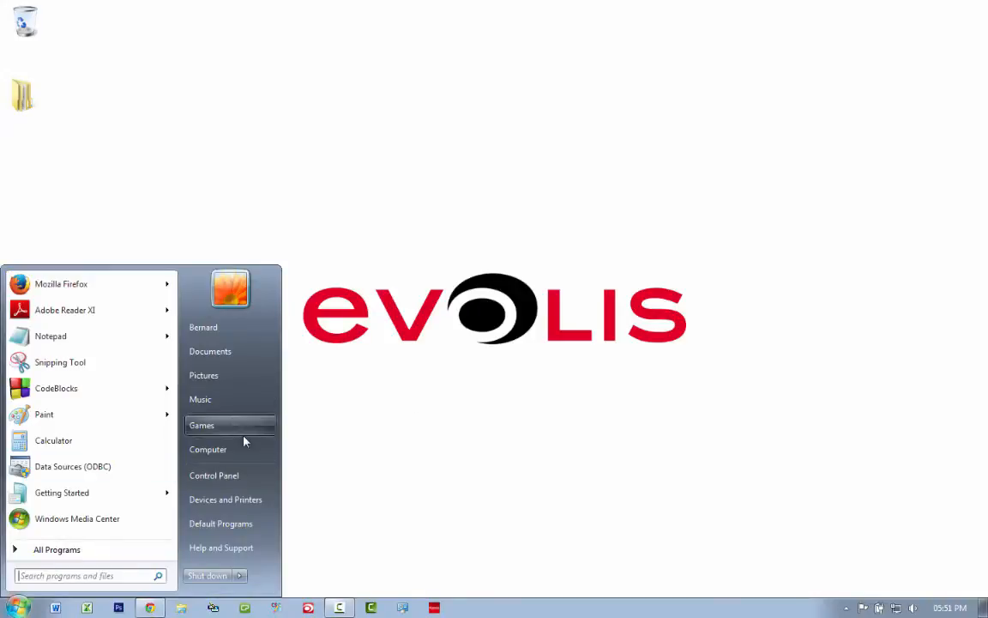
left_click(207, 449)
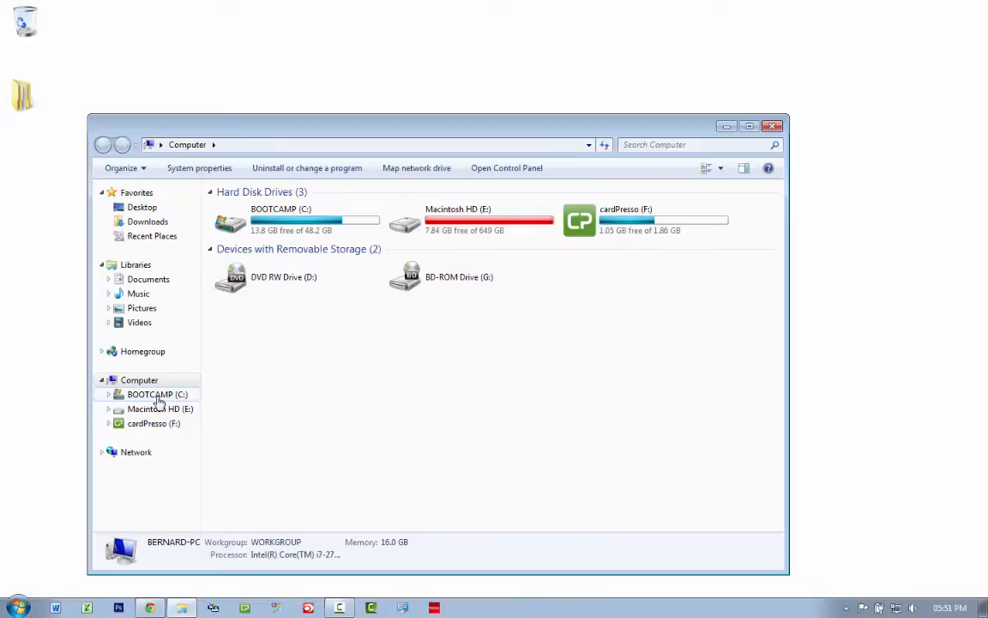
double_click(158, 392)
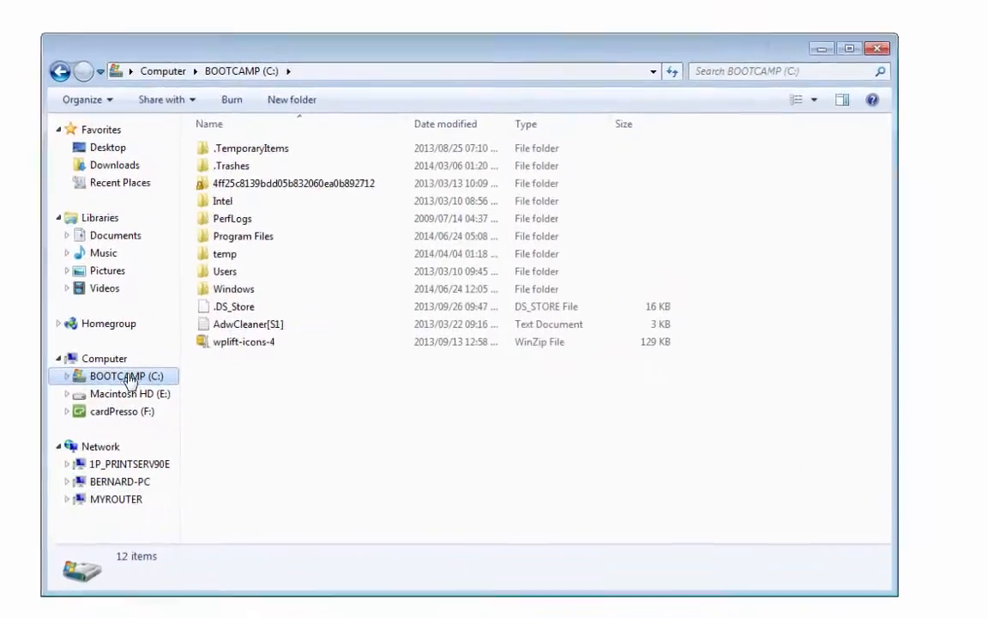
double_click(233, 288)
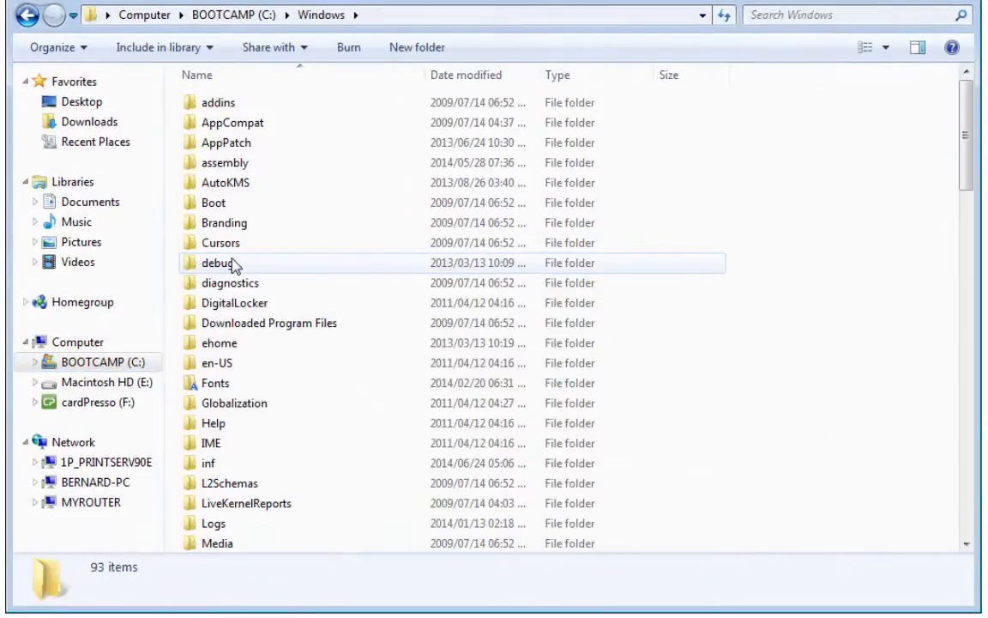
scroll("down", 3)
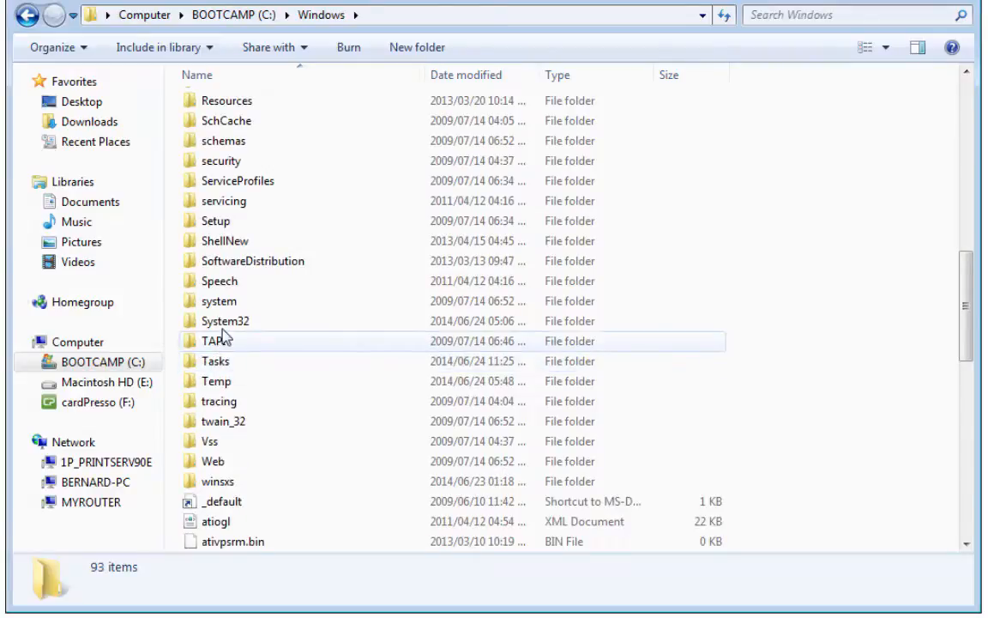
double_click(225, 321)
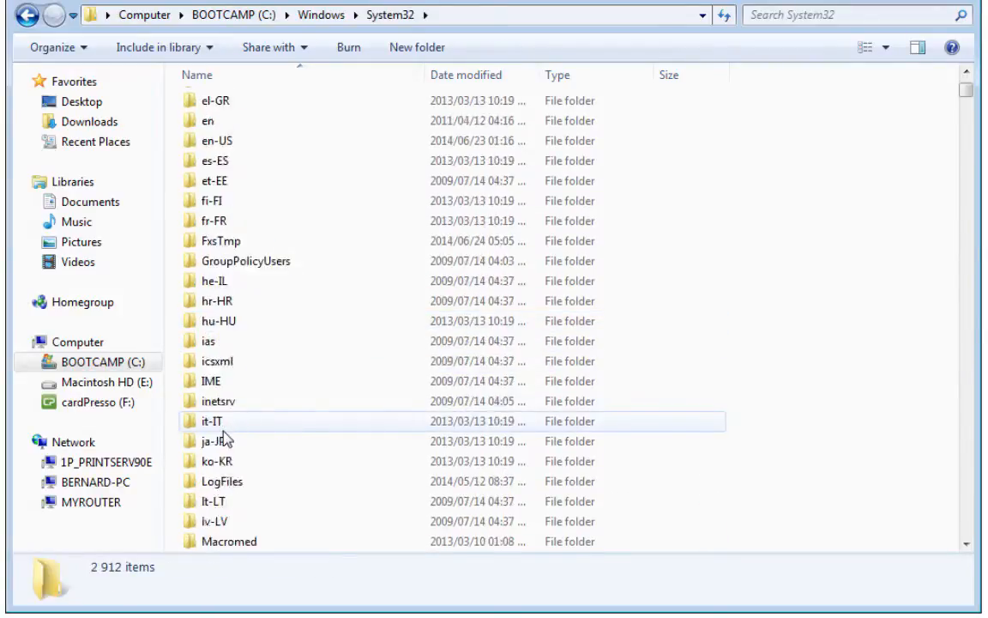
scroll("down", 3)
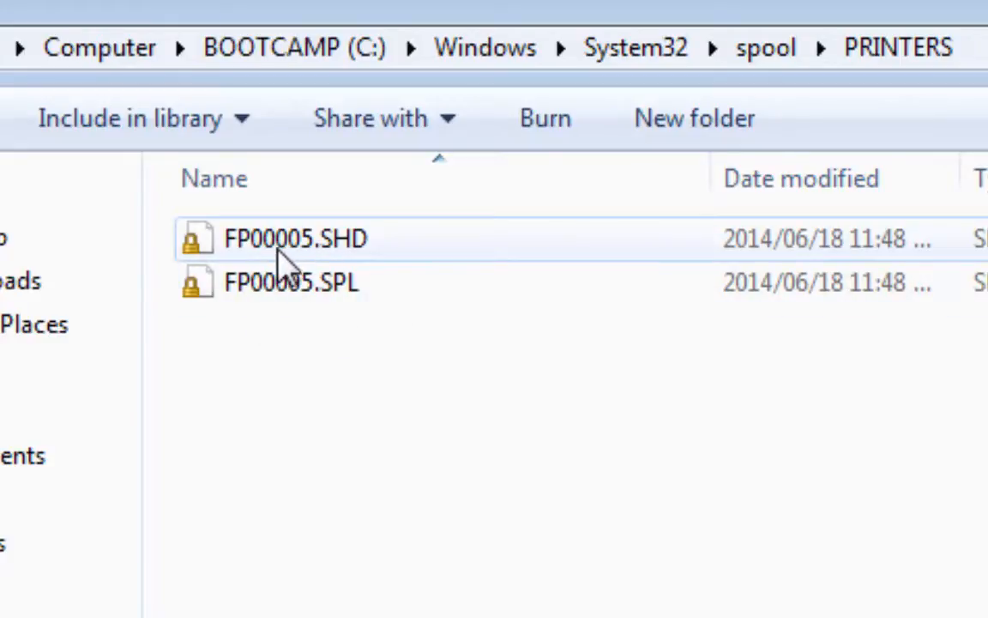
- Reach Administrative Tools from Control Panel via the Start menu
left_click(17, 607)
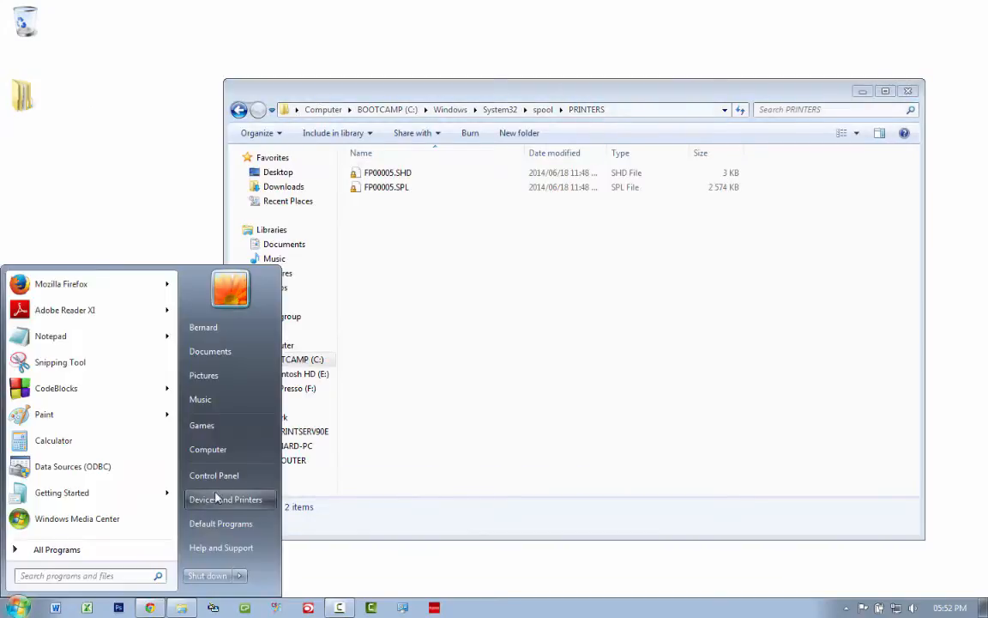
mouse_move(227, 499)
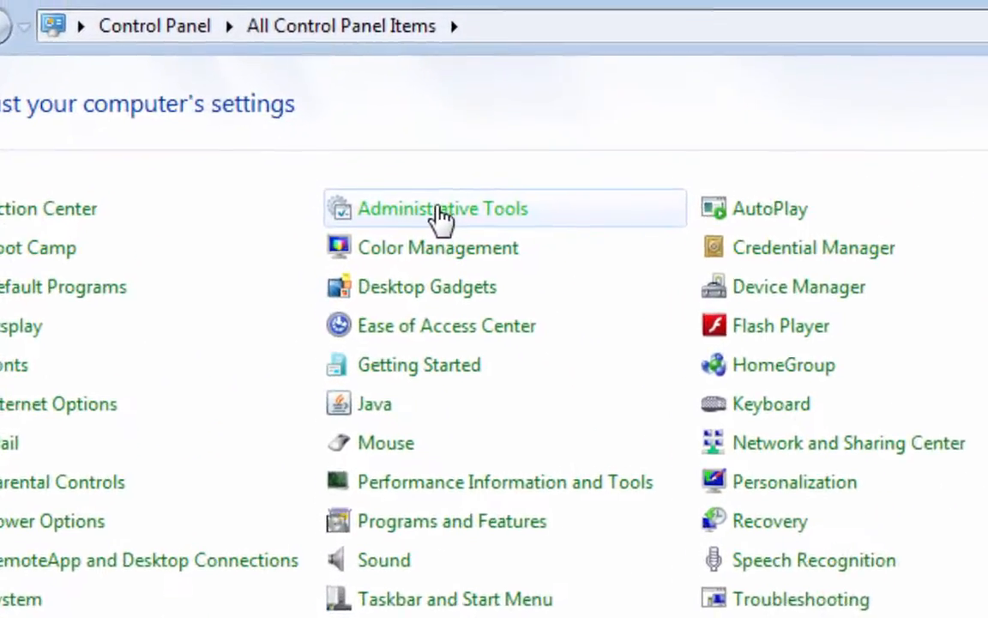
double_click(443, 210)
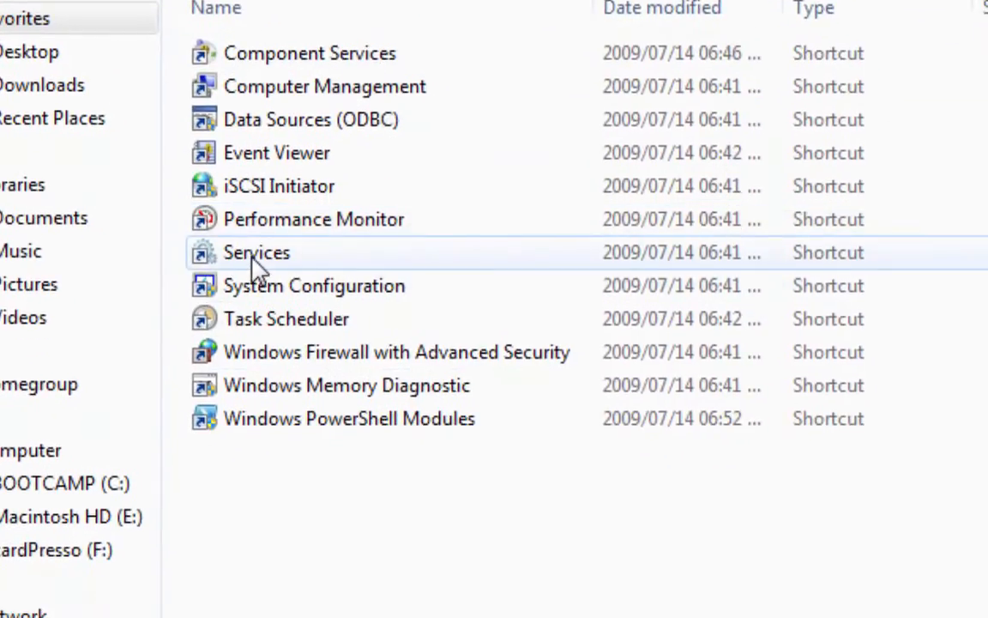
- Select Print Spooler in the Services console and request it to stop
double_click(258, 252)
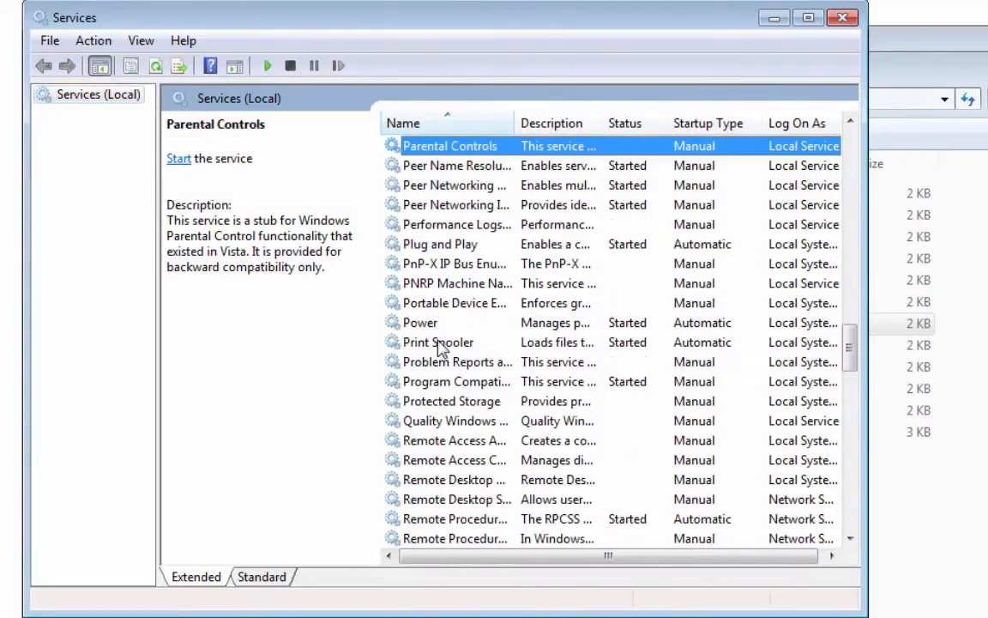
left_click(437, 341)
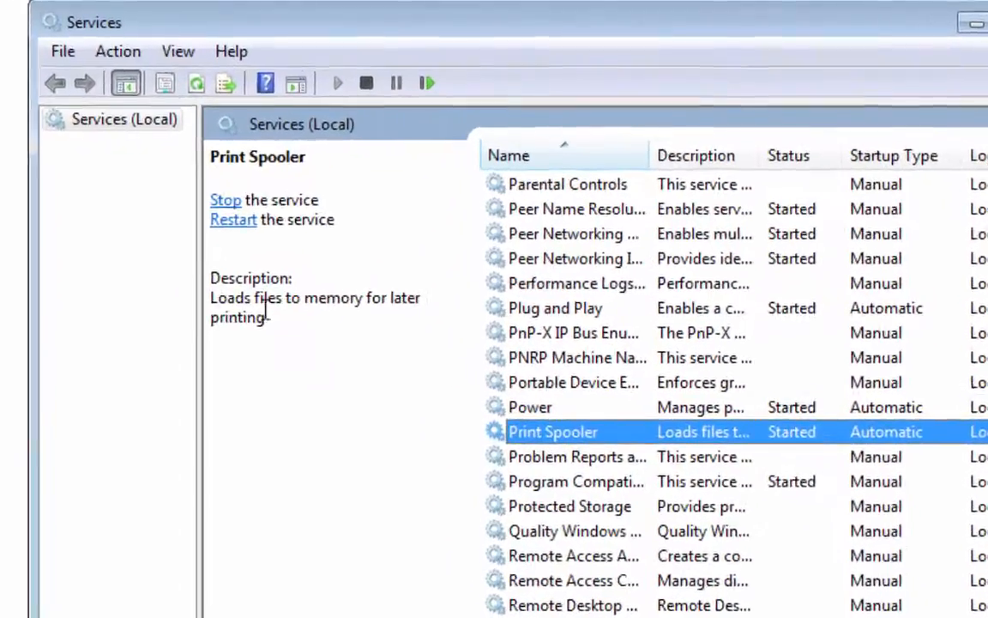
left_click(226, 199)
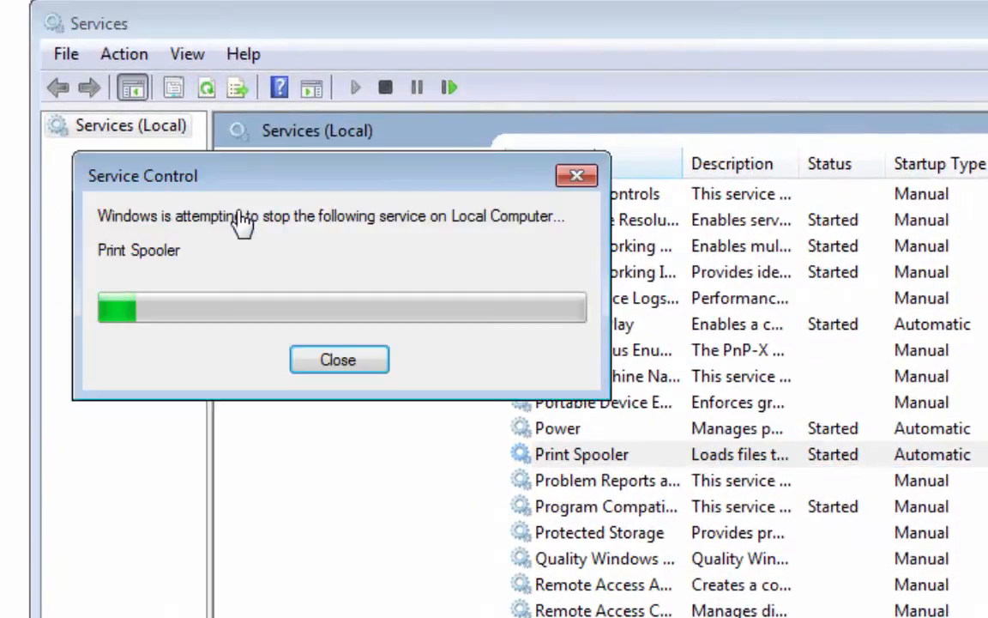
left_click(337, 358)
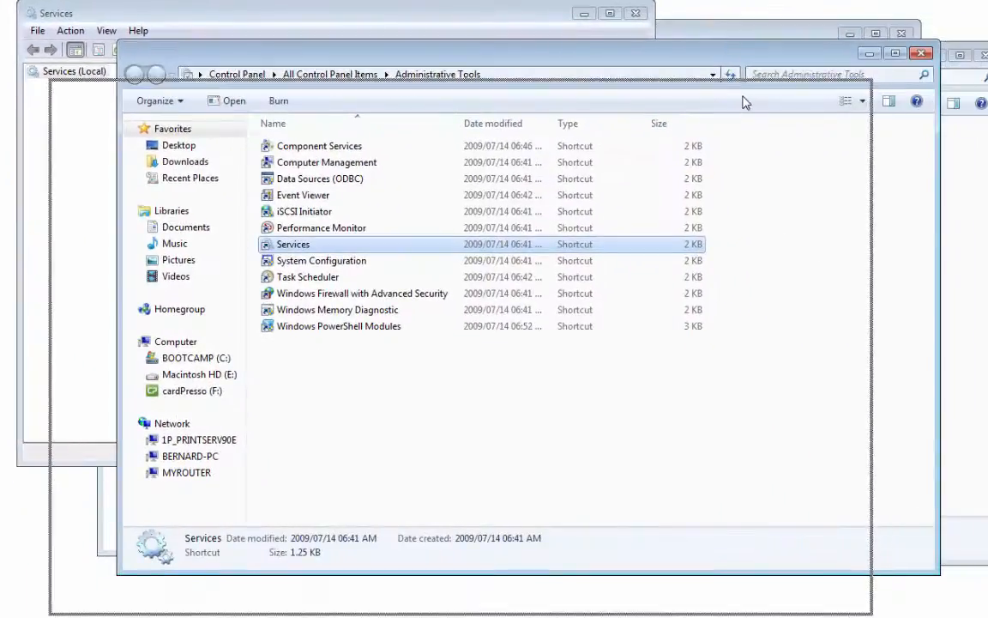
- Delete the stuck spool files FP00005.SHD and FP00005.SPL from the PRINTERS folder
double_click(292, 244)
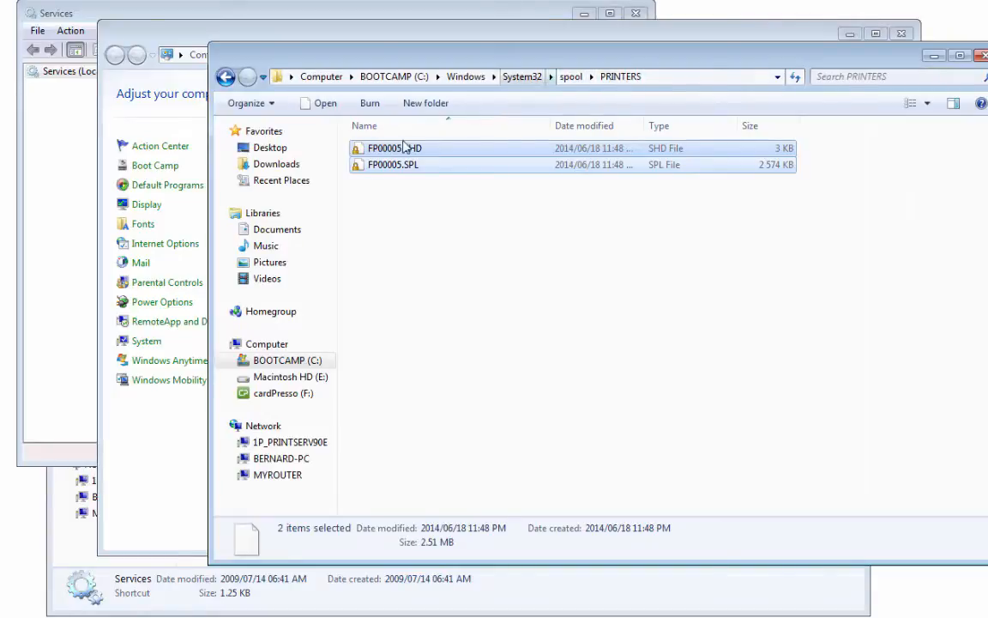
right_click(403, 147)
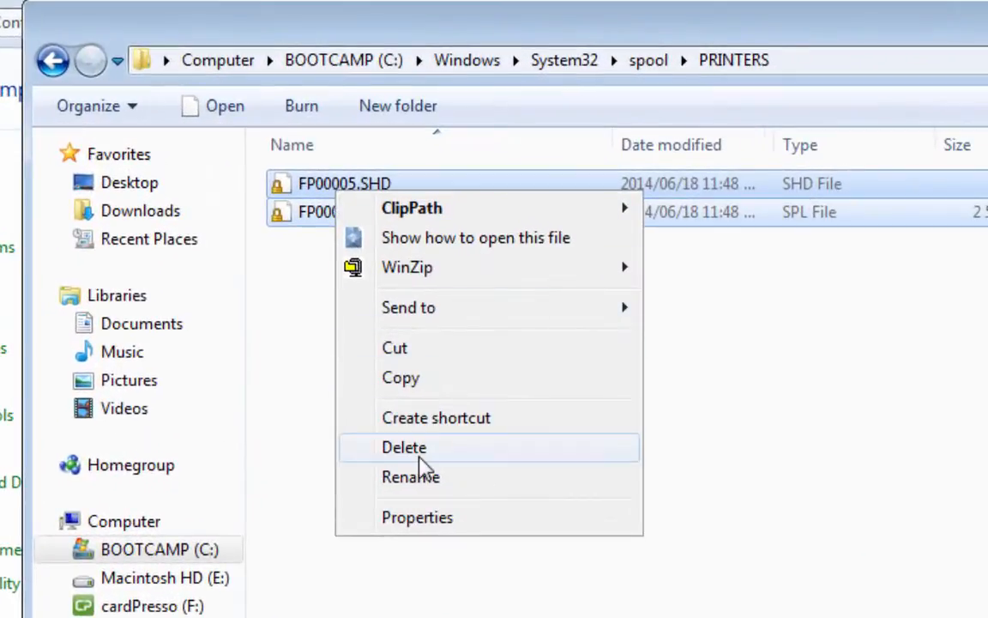
left_click(404, 446)
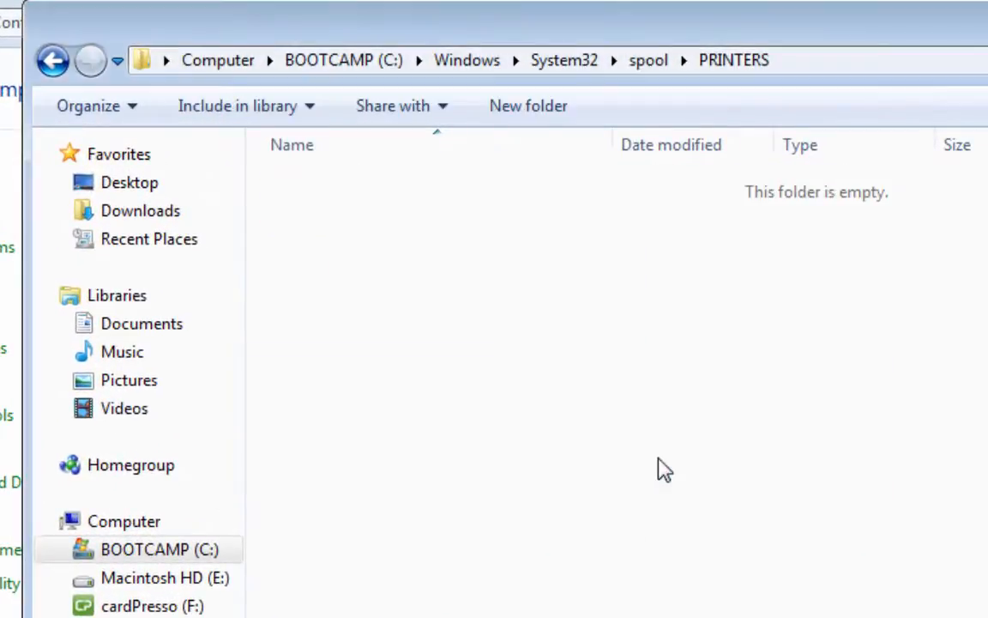
- Close the PRINTERS Explorer window and the Services console
right_click(48, 43)
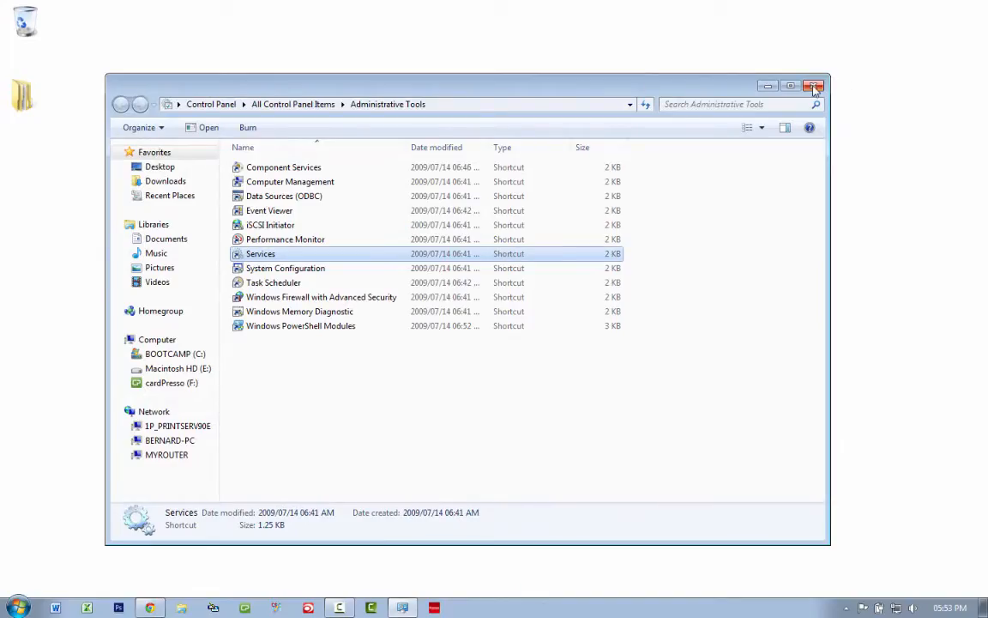
- Close the Administrative Tools window, leaving the Windows 7 desktop
left_click(814, 86)
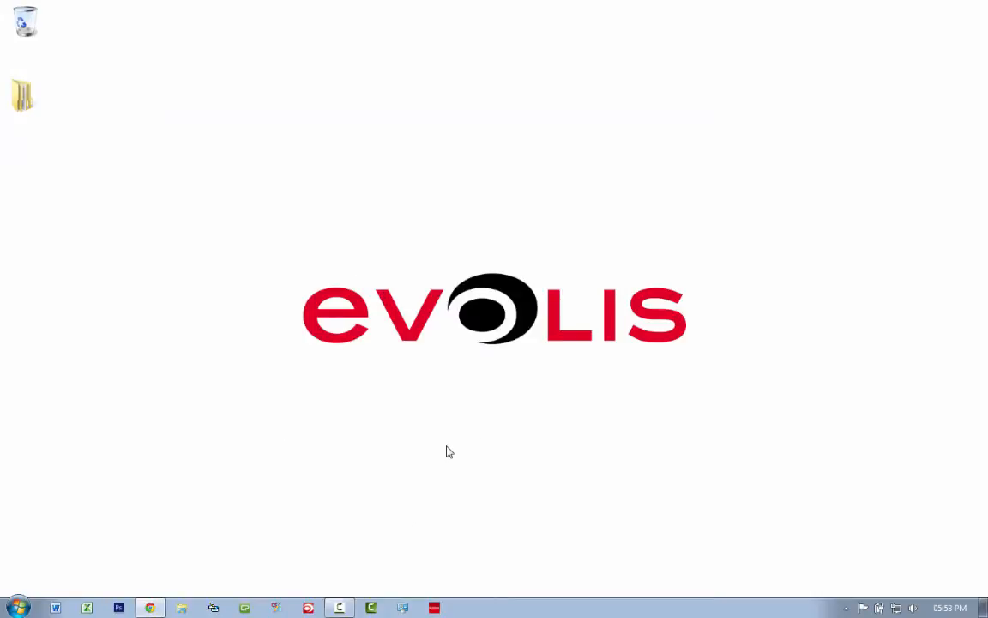
mouse_move(535, 284)
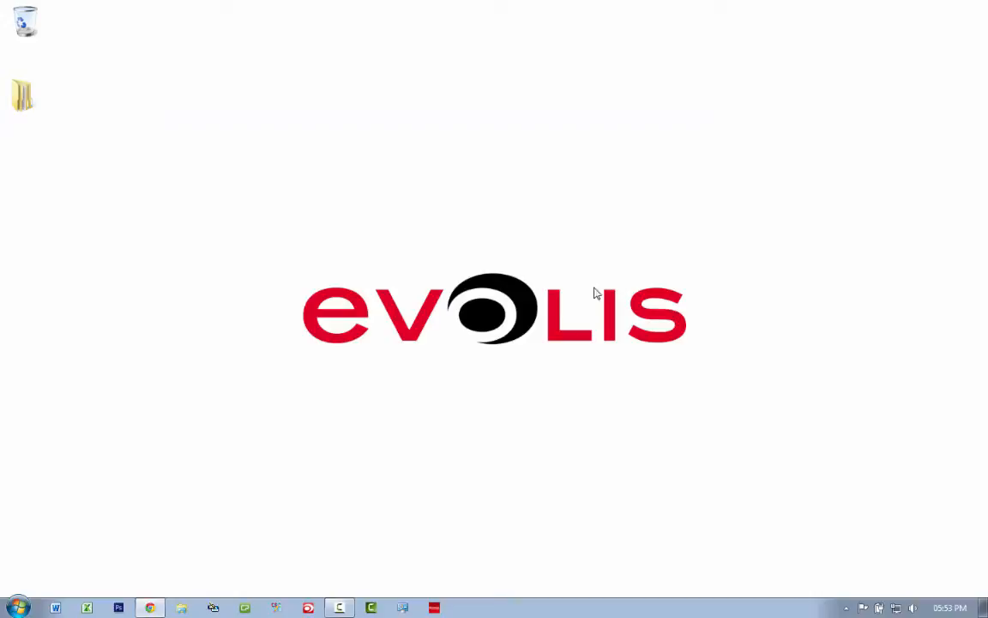
mouse_move(439, 324)
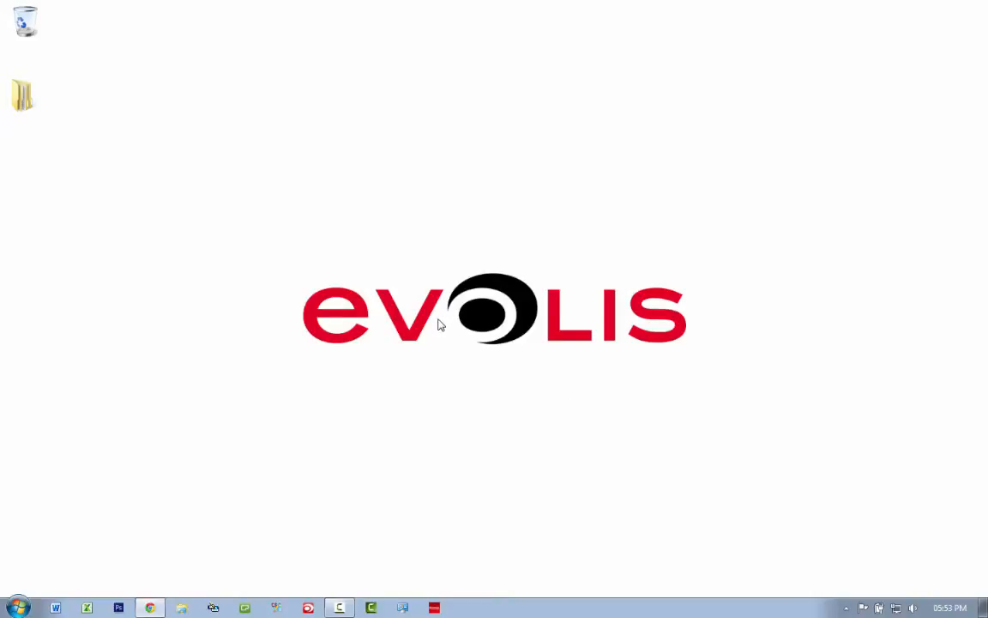
mouse_move(501, 309)
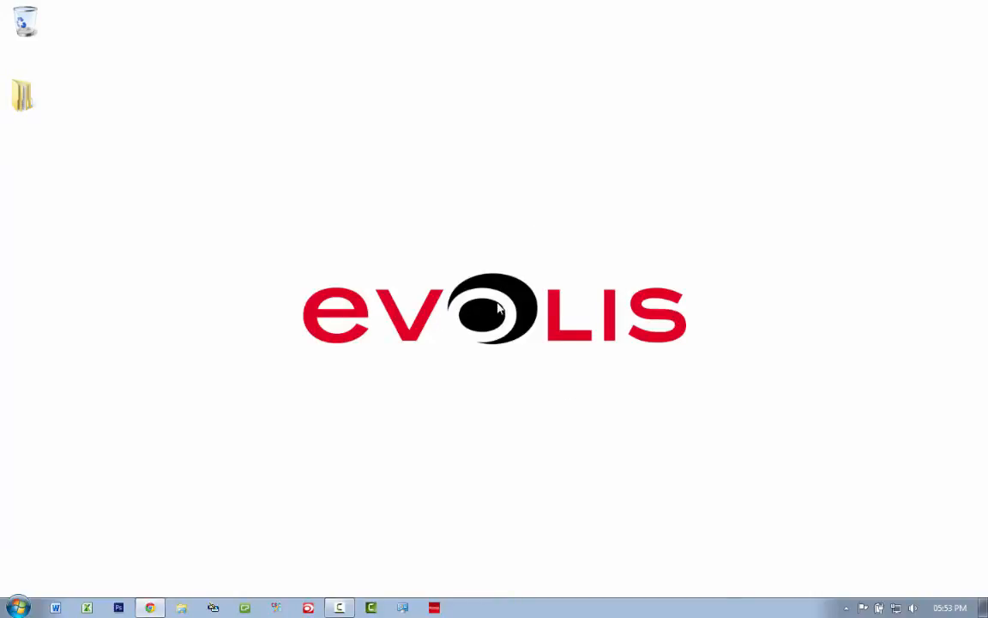